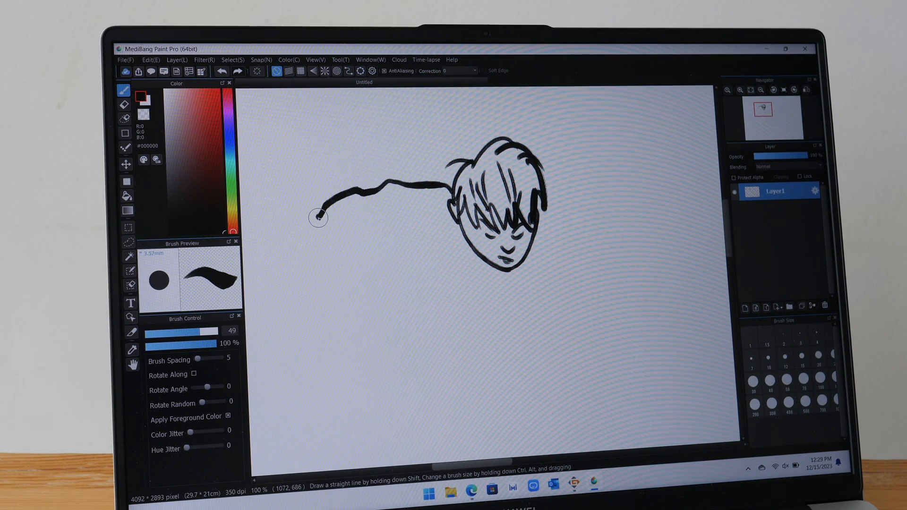
Step: Extend the black stroke down from the sketched head and curl it into a hooked end
left_click_drag(319, 218, 316, 278)
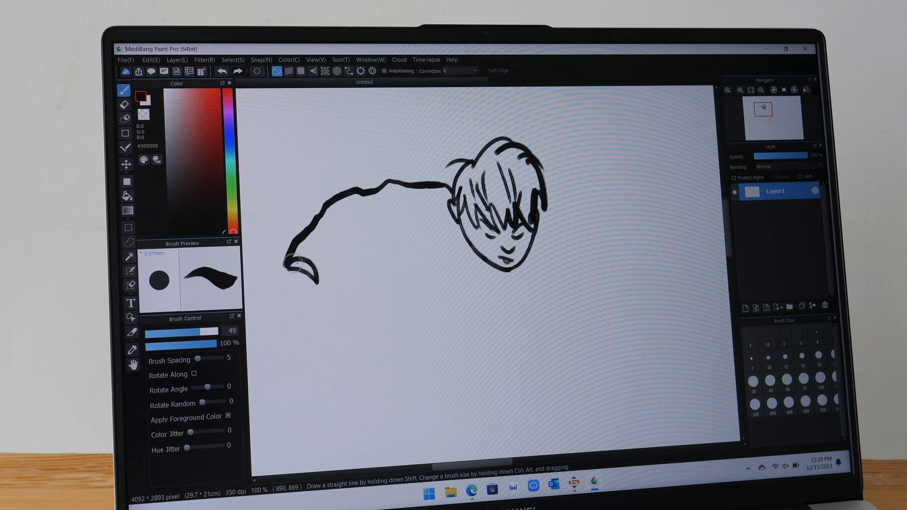
left_click_drag(300, 261, 359, 246)
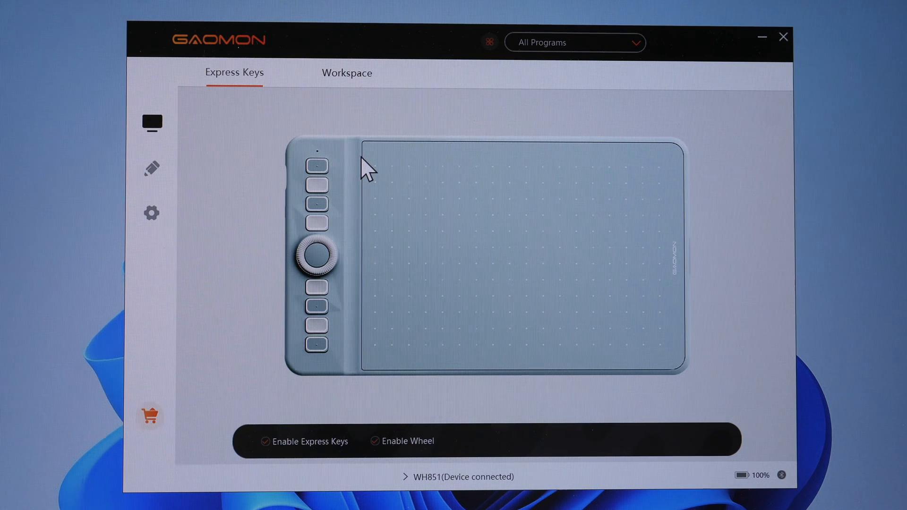
mouse_move(251, 113)
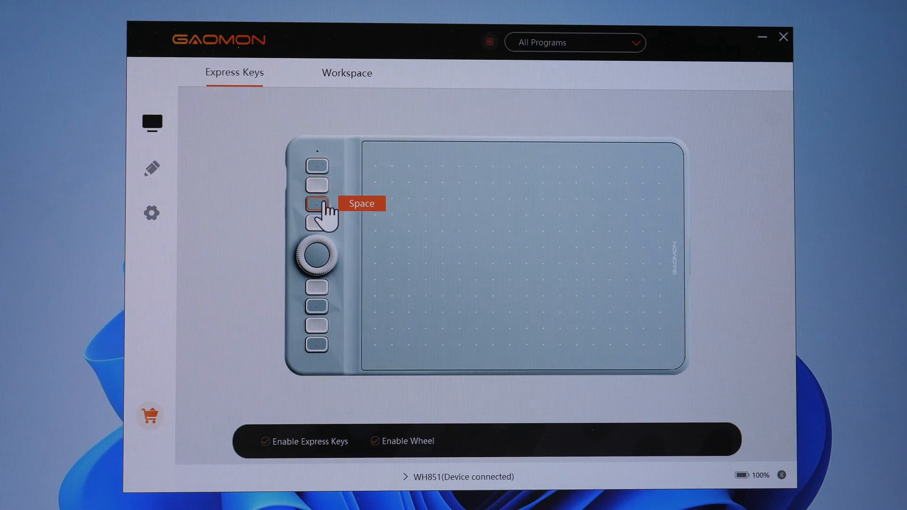
mouse_move(317, 165)
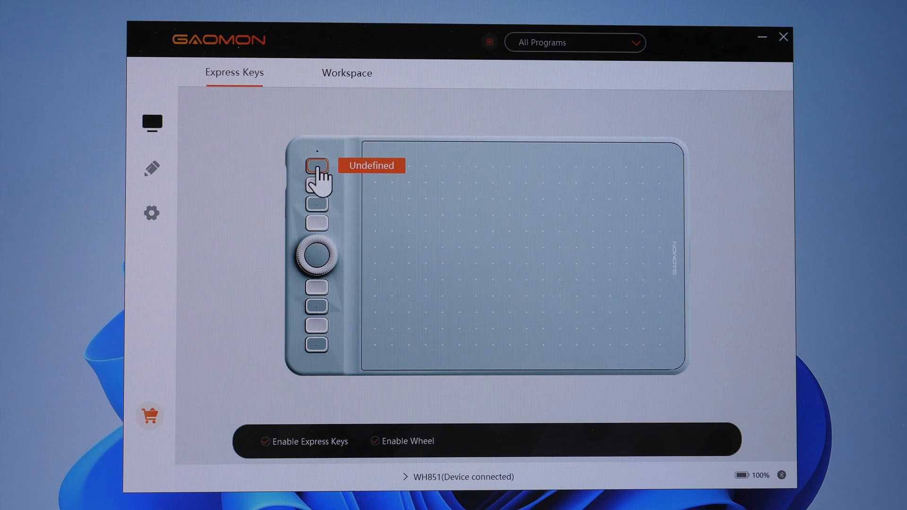
Step: Review Keyboard Key, Mouse Key, Switch Functions and Multimedia options for the top express key
left_click(317, 164)
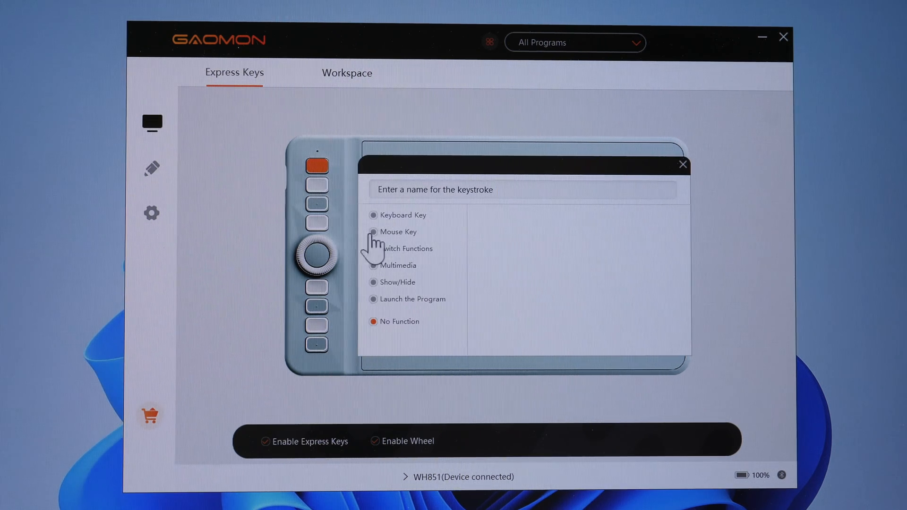
left_click(374, 215)
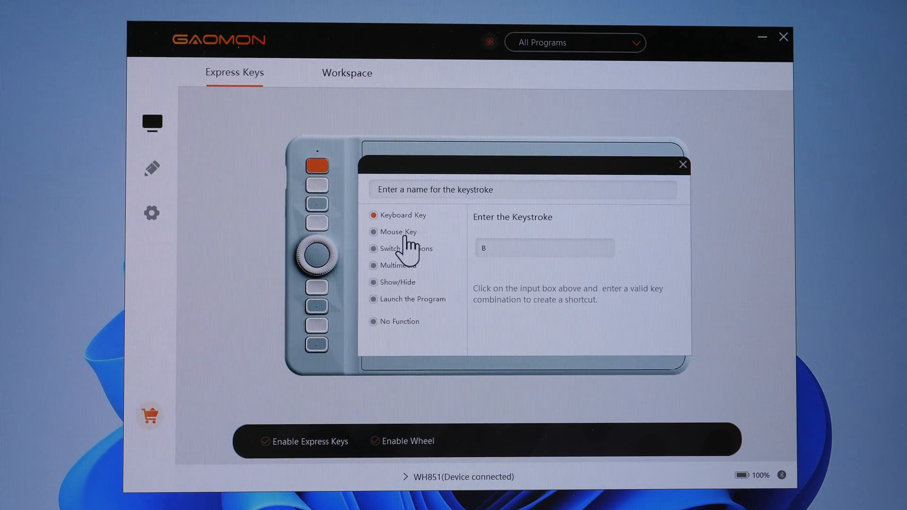
left_click(374, 232)
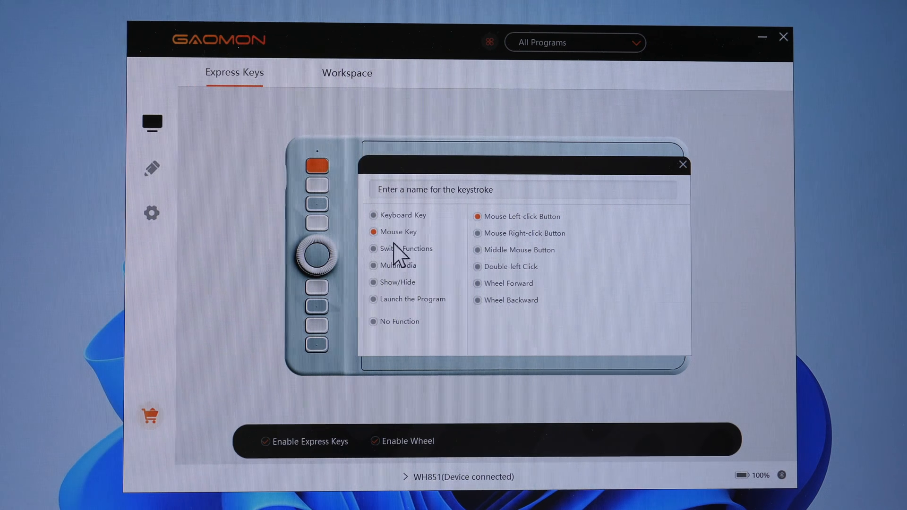
left_click(375, 249)
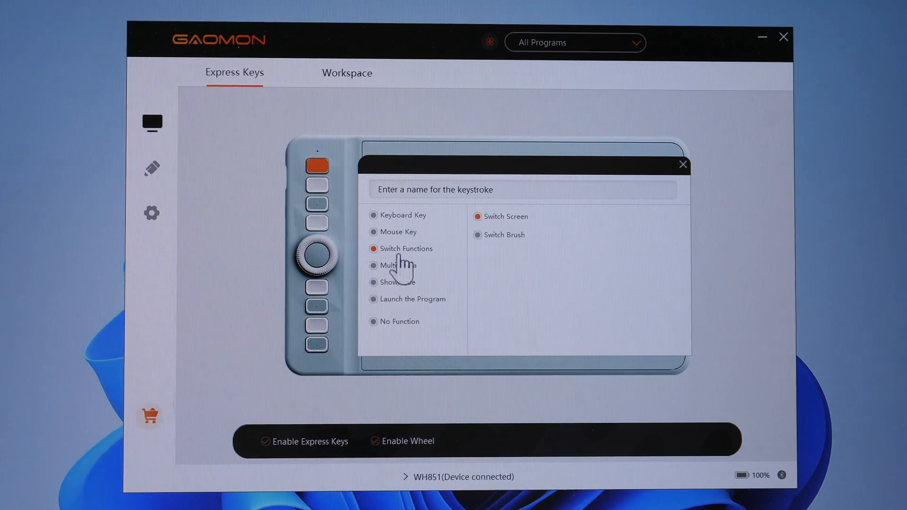
mouse_move(532, 242)
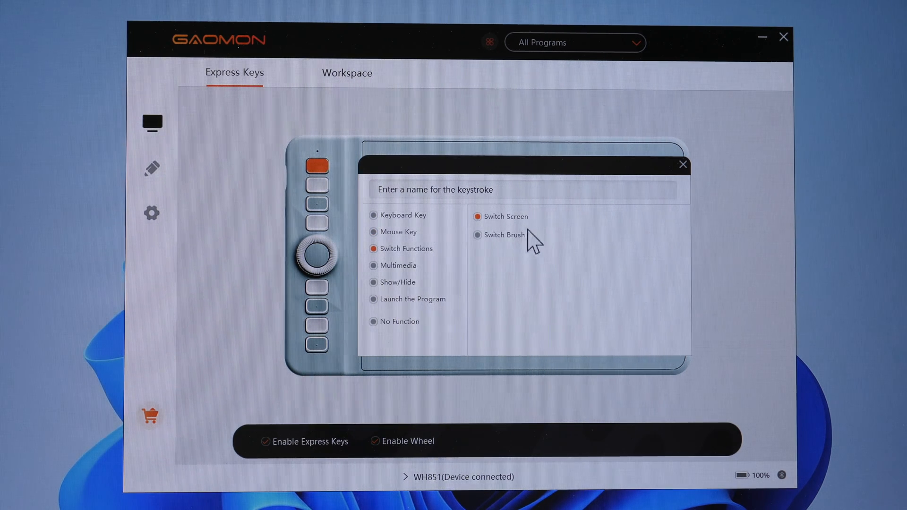
left_click(375, 264)
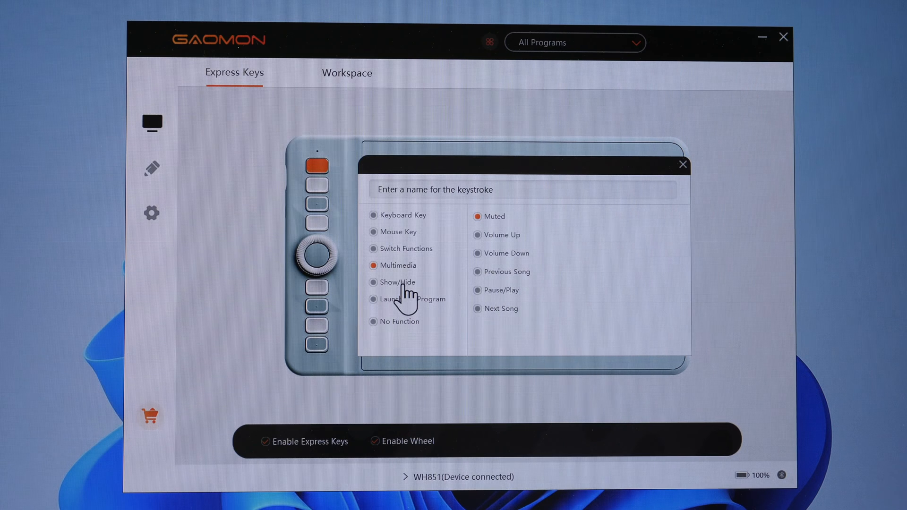
Step: Review Show/Hide, Launch the Program and No Function options, then return to Keyboard Key
left_click(374, 282)
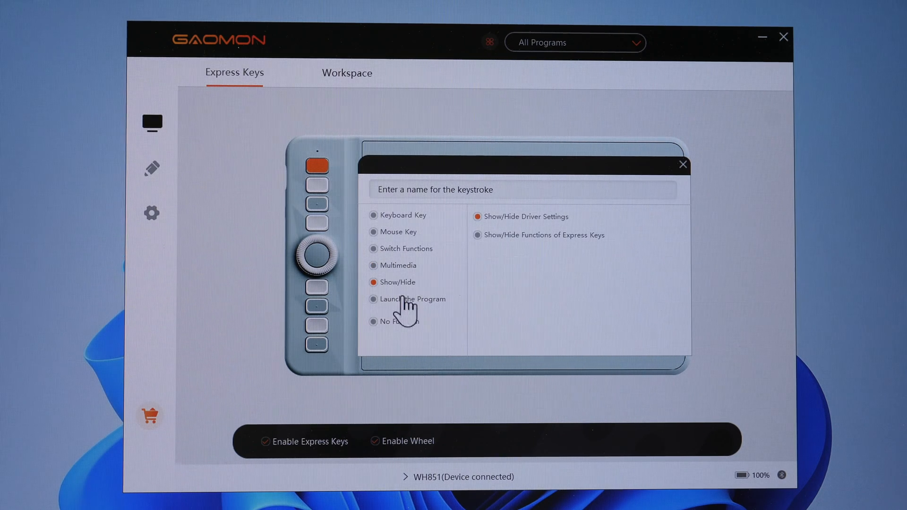
mouse_move(409, 299)
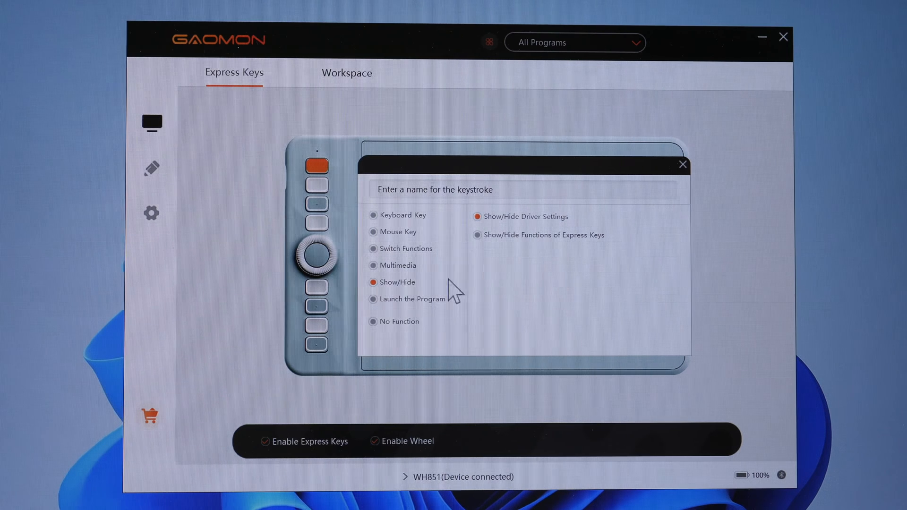
left_click(374, 299)
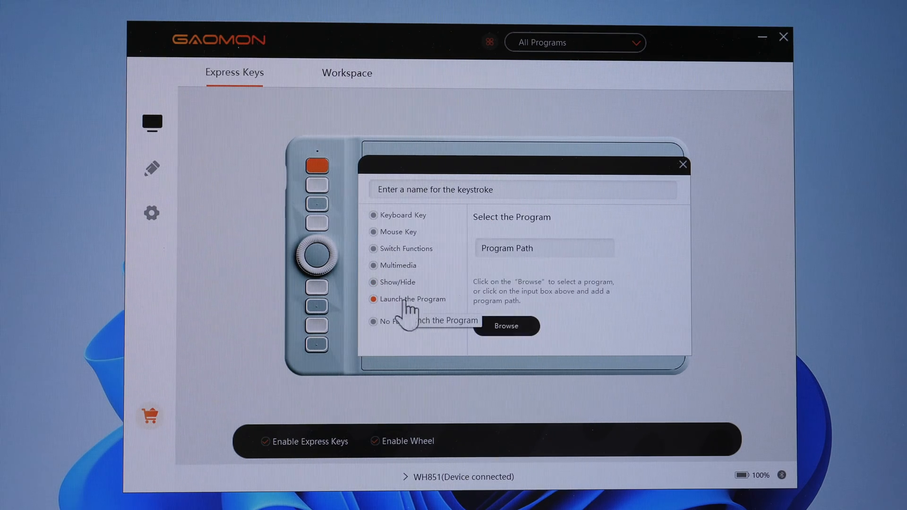
mouse_move(411, 338)
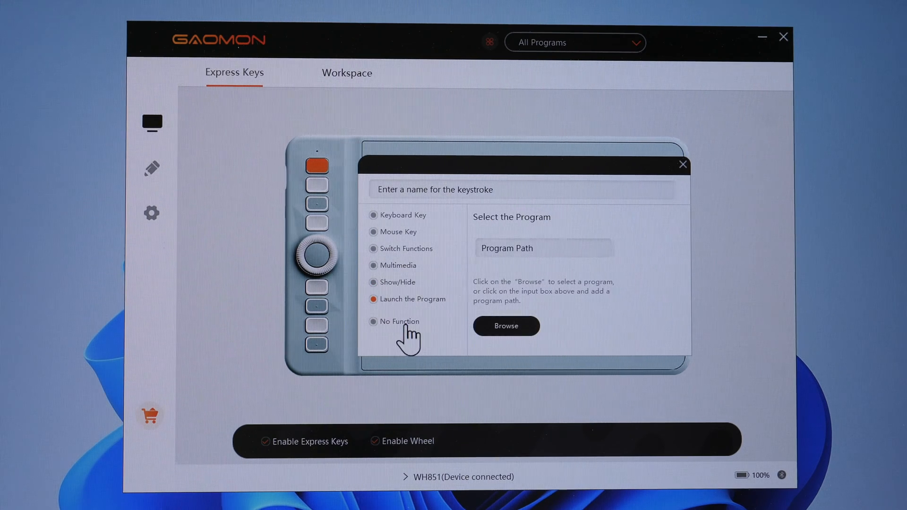
left_click(374, 321)
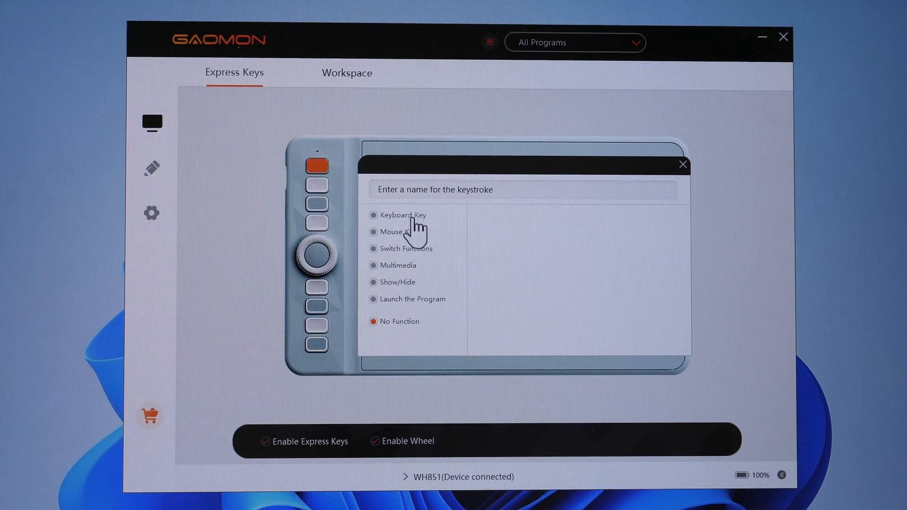
left_click(373, 215)
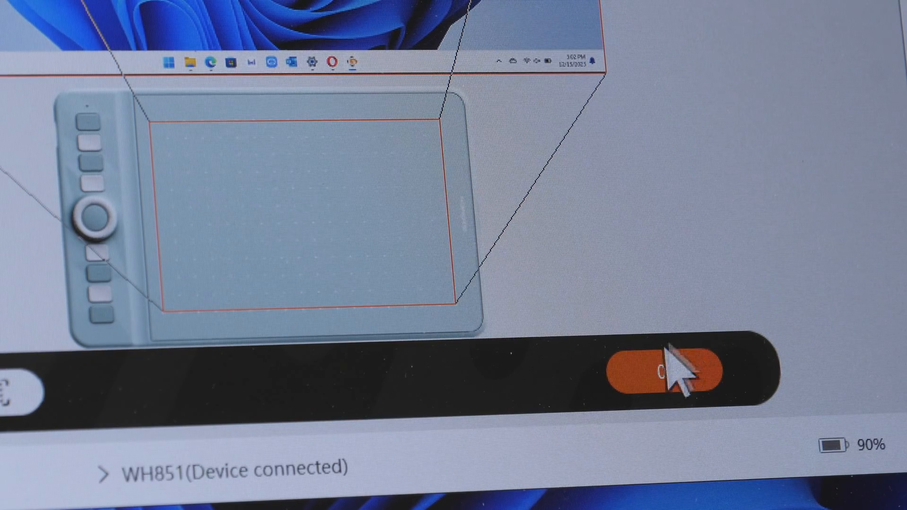
Step: Confirm the tablet's active area mapped to the whole screen
left_click(659, 373)
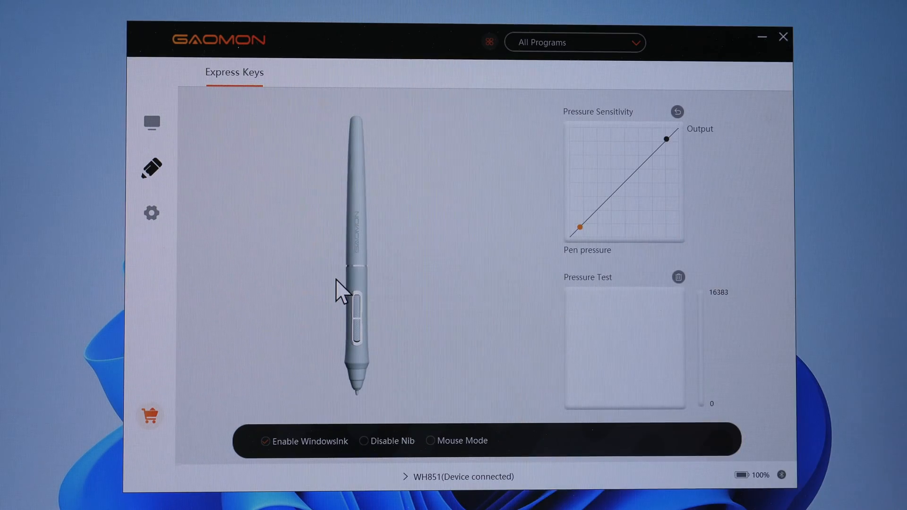
mouse_move(643, 200)
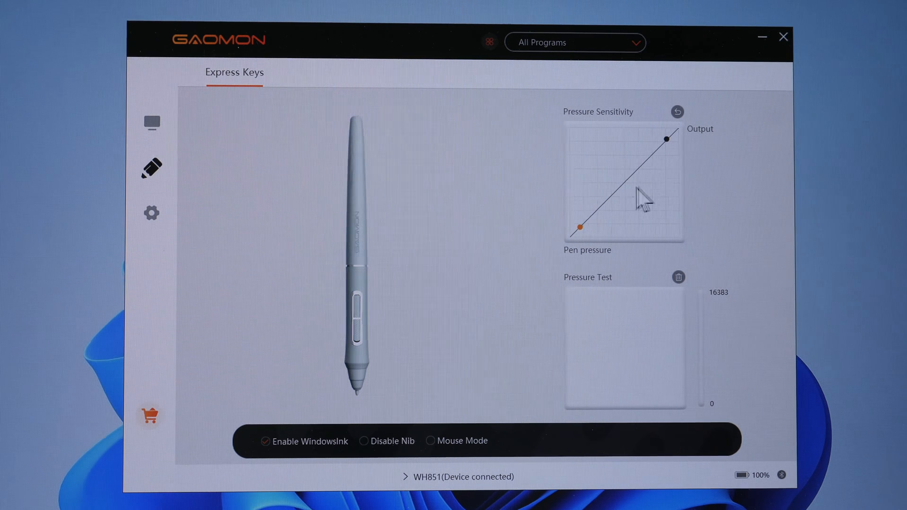
mouse_move(579, 235)
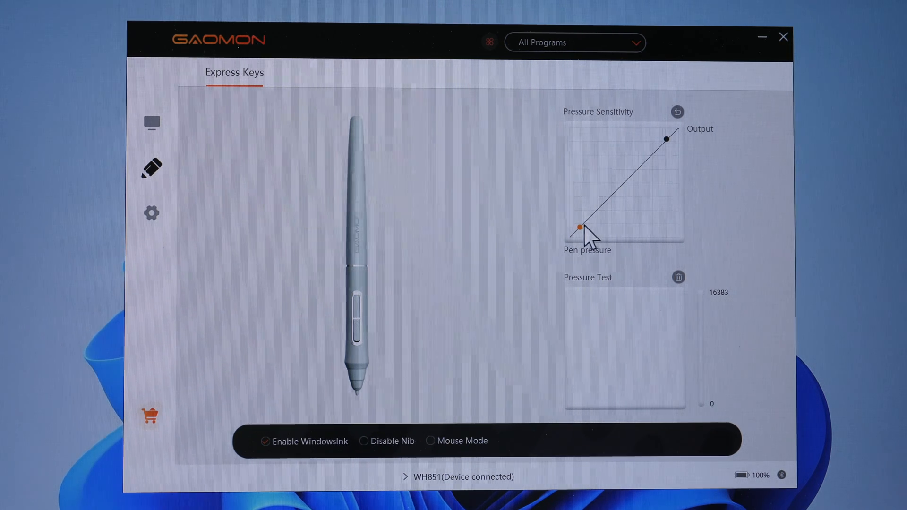
left_click_drag(565, 228, 647, 217)
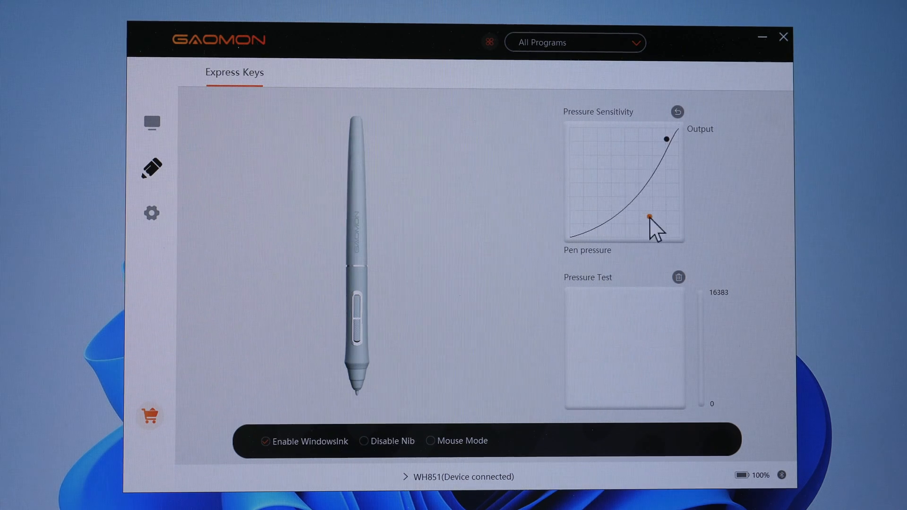
left_click_drag(647, 217, 633, 138)
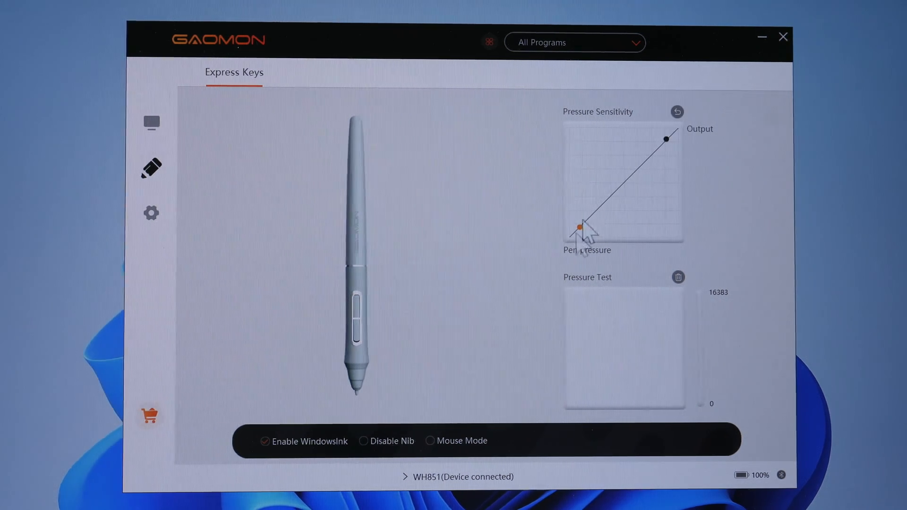
left_click_drag(589, 324, 654, 353)
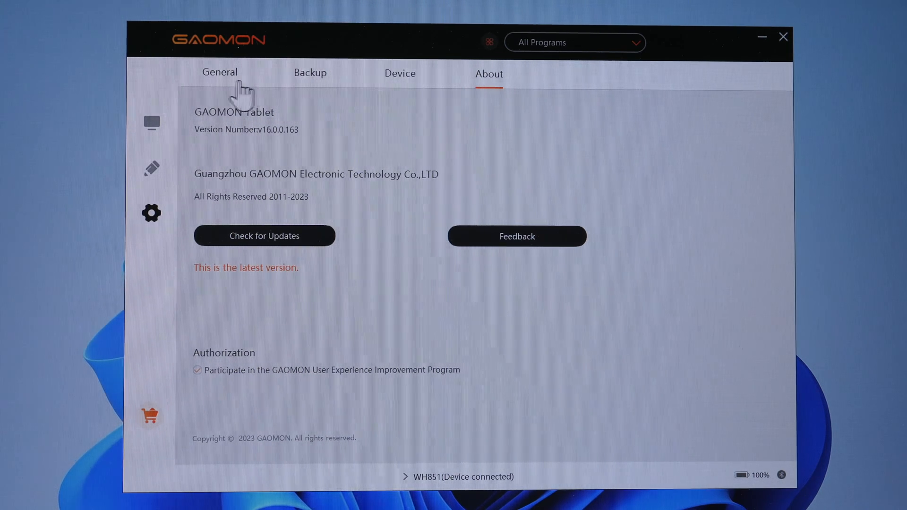
mouse_move(331, 93)
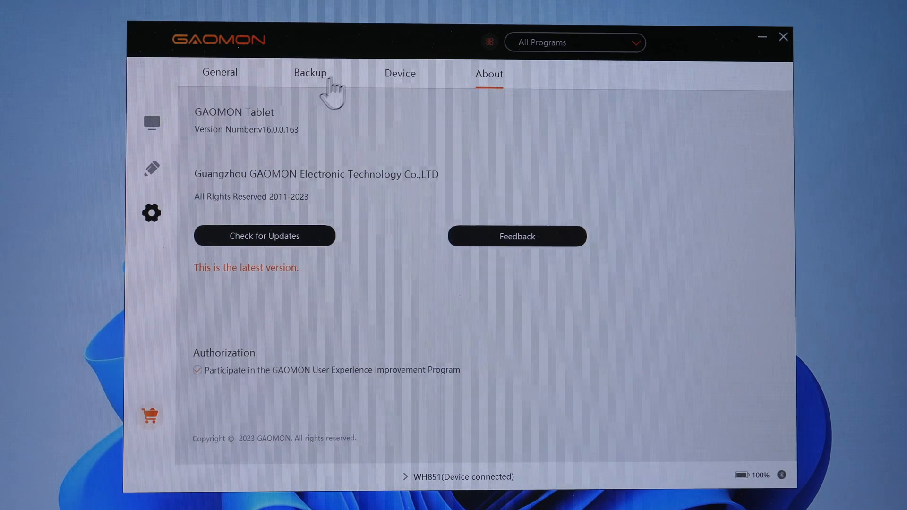
Step: View the Backup settings, then the About page with driver version 16.0.0.163, and close the driver
left_click(310, 72)
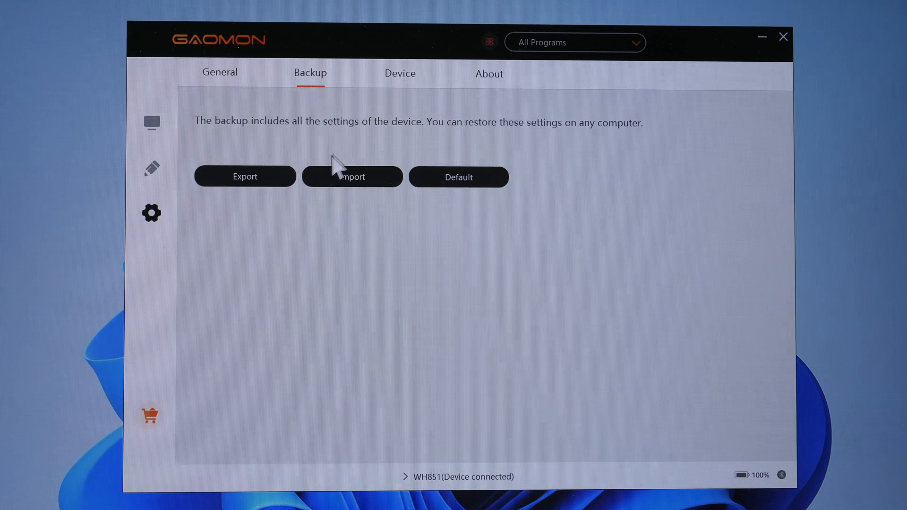
left_click(489, 74)
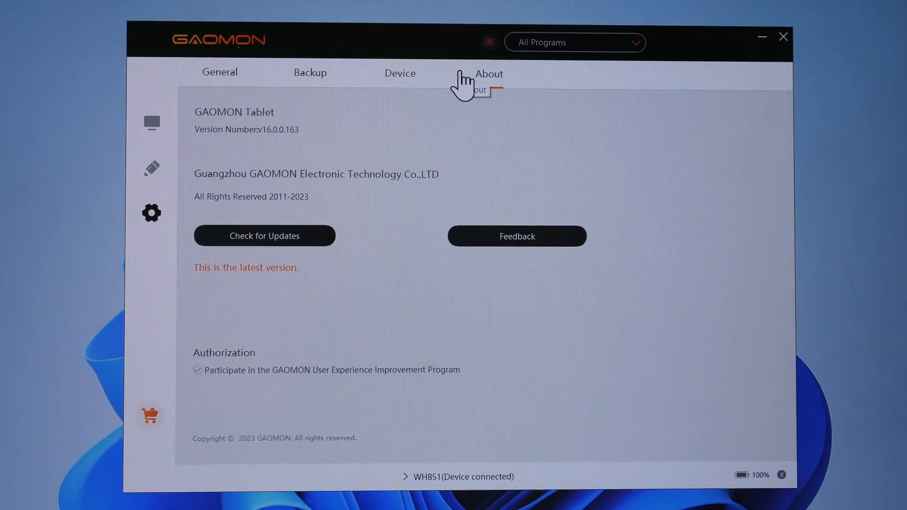
left_click(574, 42)
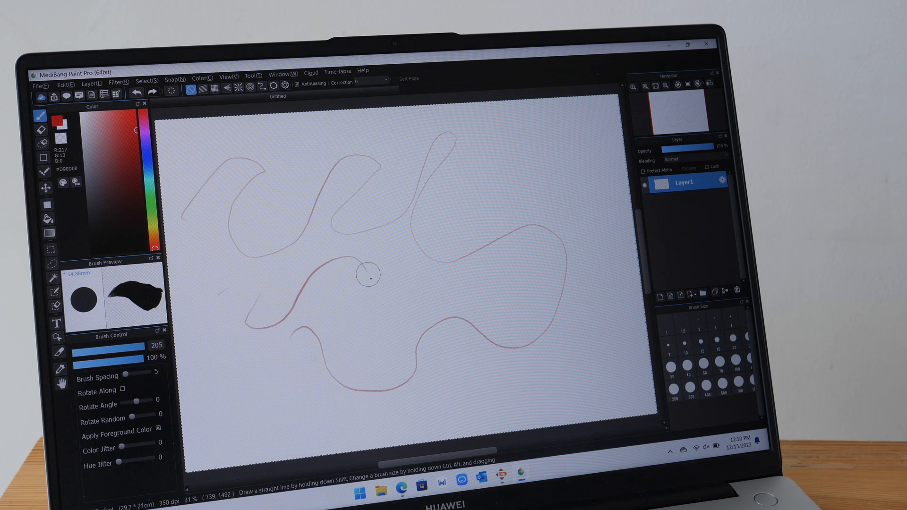
Step: Draw four long wavy red pressure-test lines sweeping across the canvas
left_click_drag(368, 275, 352, 340)
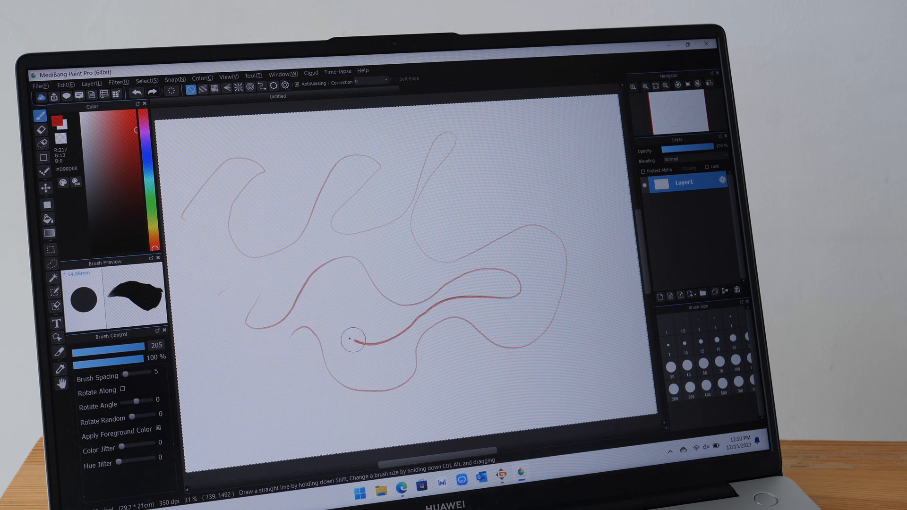
left_click_drag(353, 340, 317, 415)
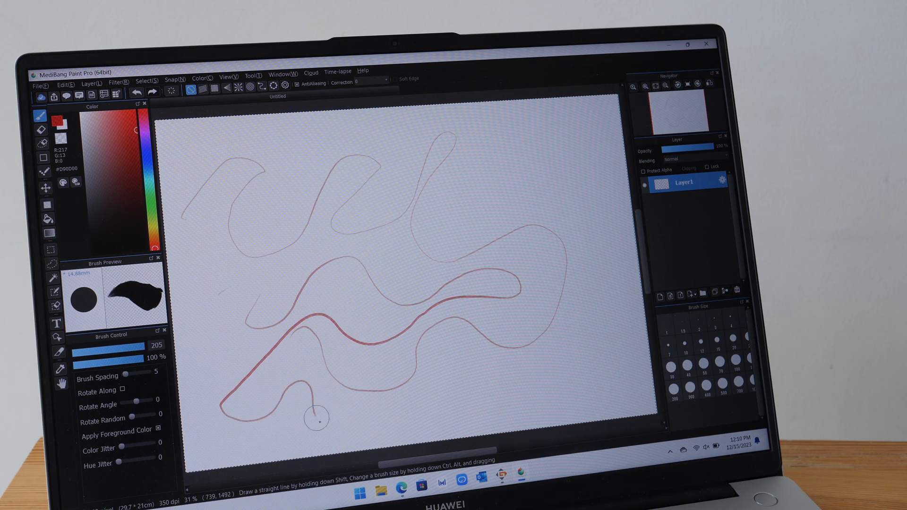
left_click_drag(316, 418, 584, 352)
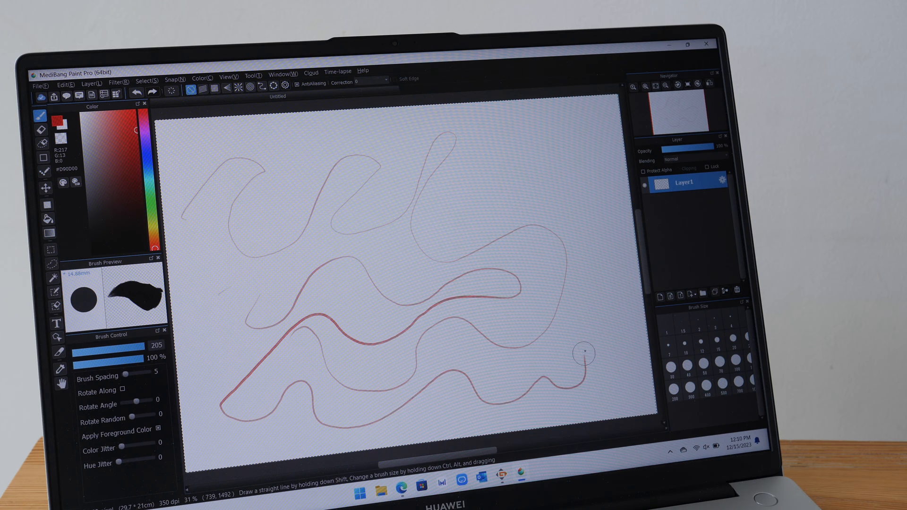
left_click_drag(581, 352, 489, 165)
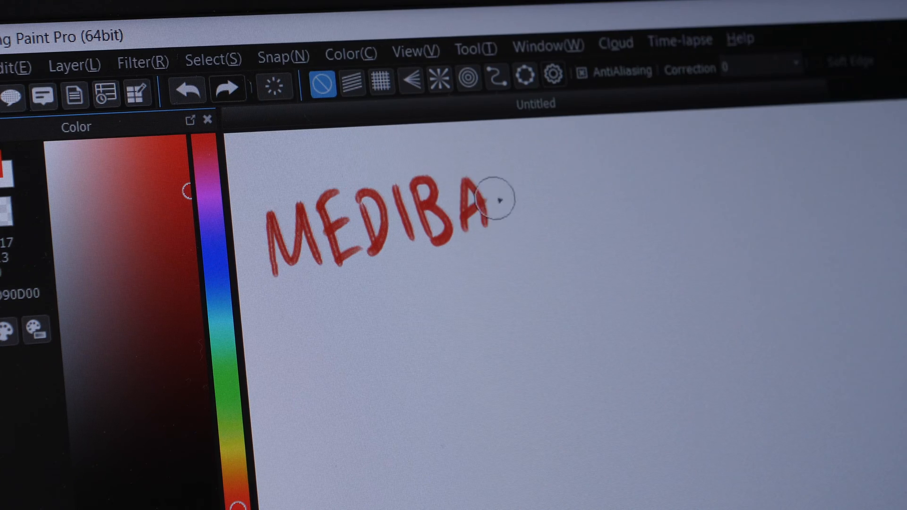
Step: Write red capital letters, then layer dense diagonal red hatching strokes
left_click_drag(494, 199, 578, 196)
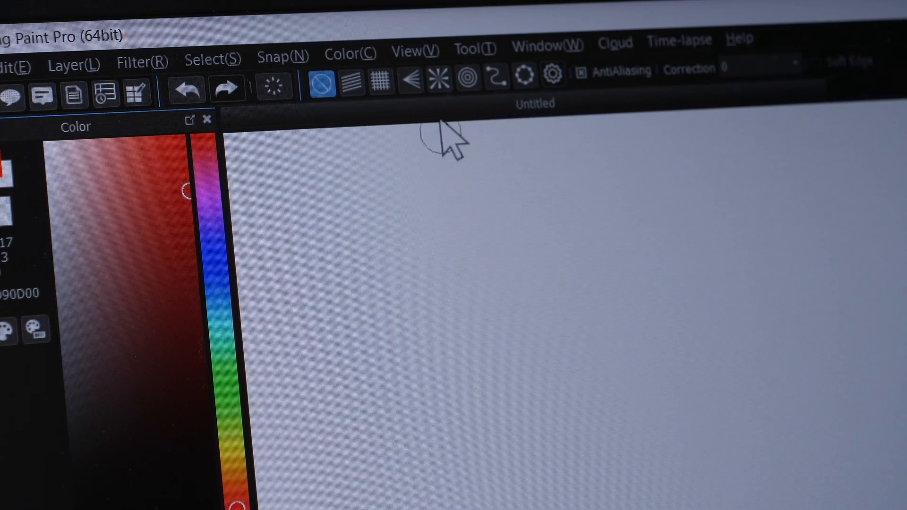
mouse_move(289, 240)
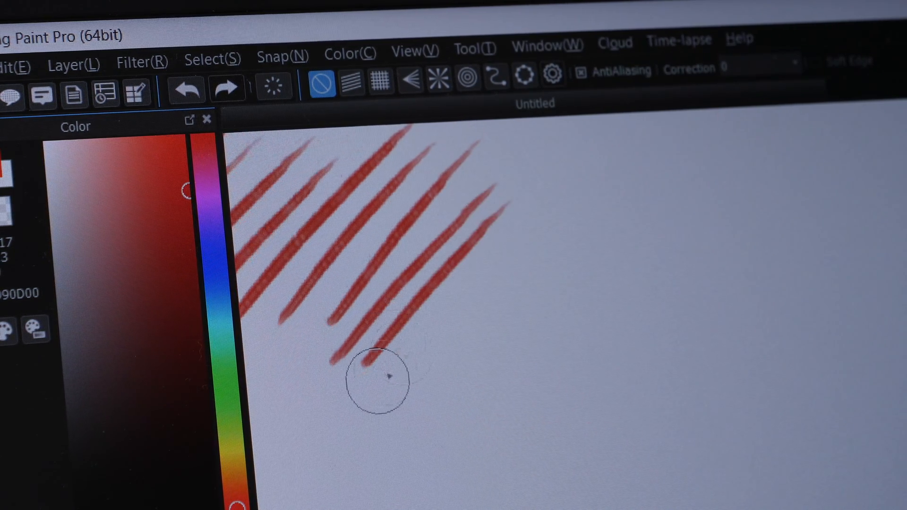
left_click_drag(376, 379, 653, 191)
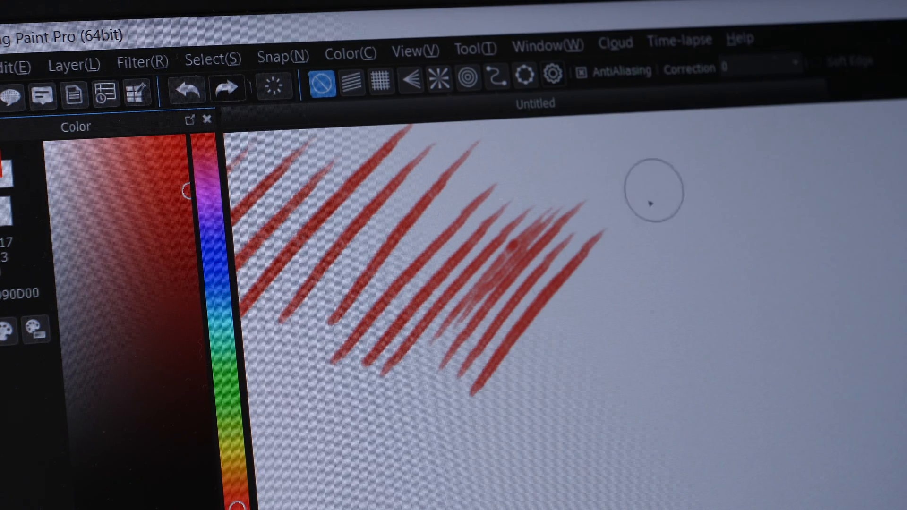
left_click_drag(651, 191, 558, 414)
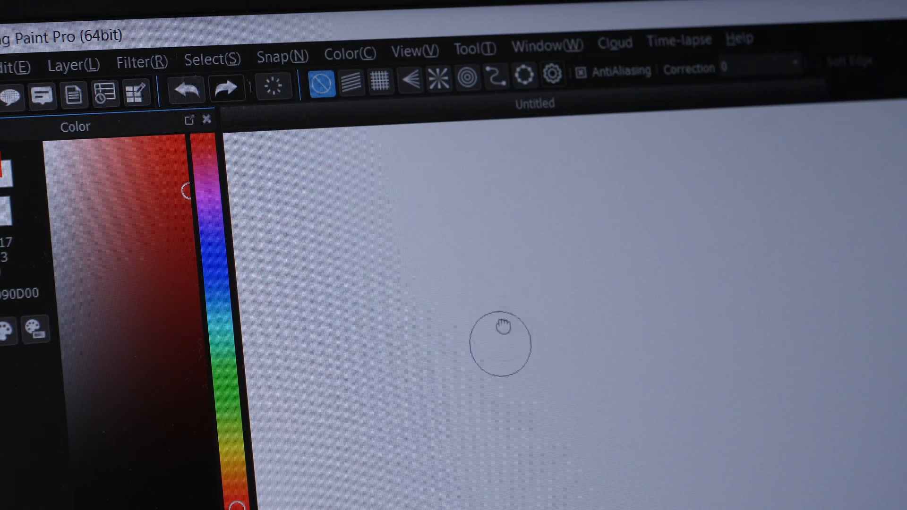
mouse_move(310, 220)
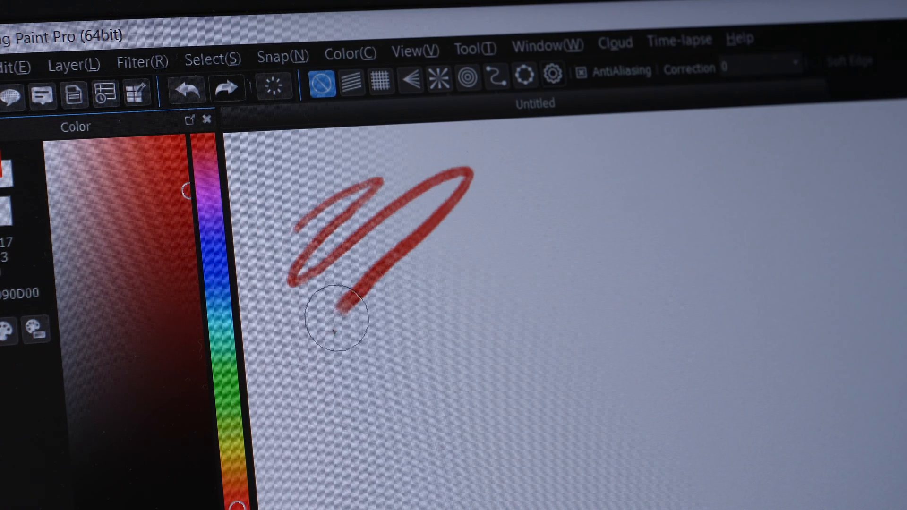
Step: Draw two light red zigzags, then a heavy-pressure thick zigzag
left_click_drag(332, 315, 643, 295)
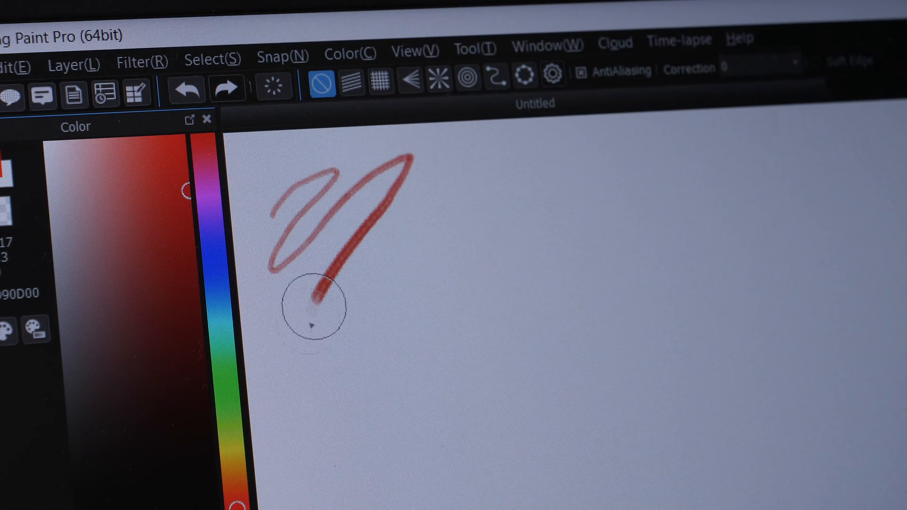
left_click_drag(316, 295, 578, 180)
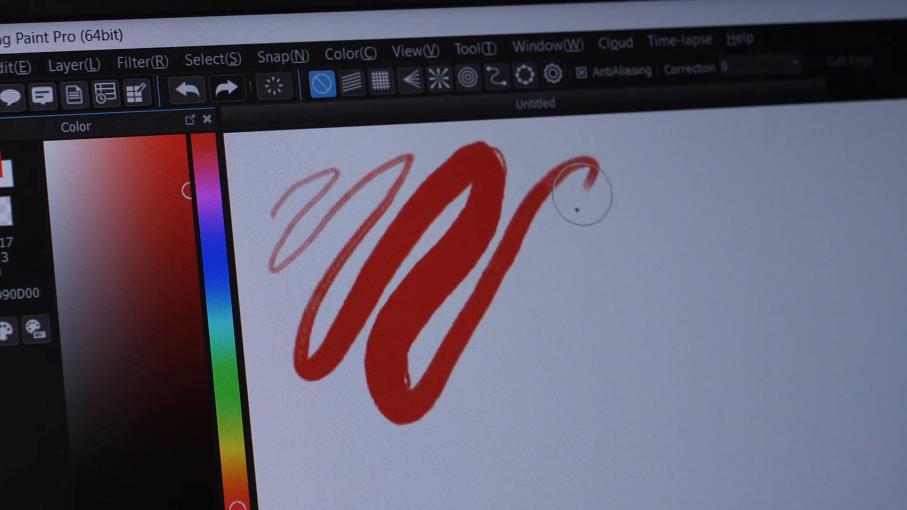
left_click_drag(583, 197, 758, 324)
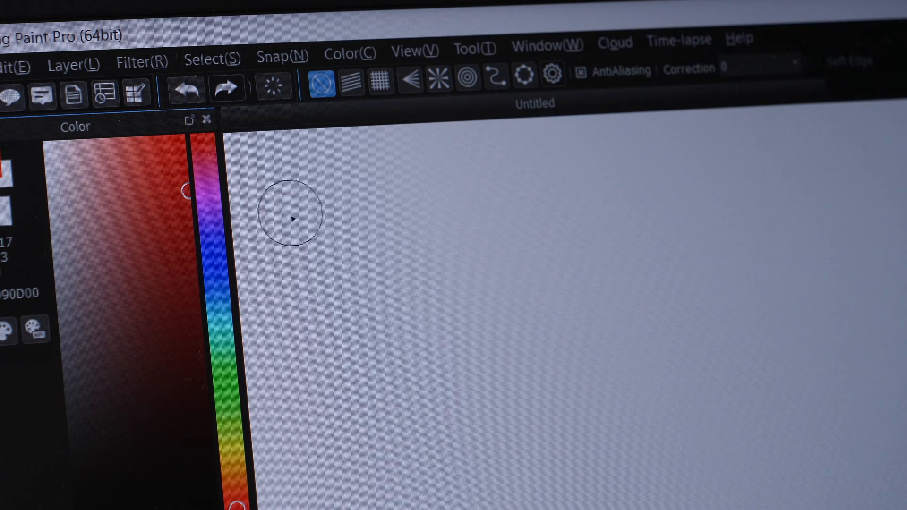
Step: Draw one continuous red zigzag thickening from fine loops to a heavy stroke
left_click_drag(289, 220, 455, 196)
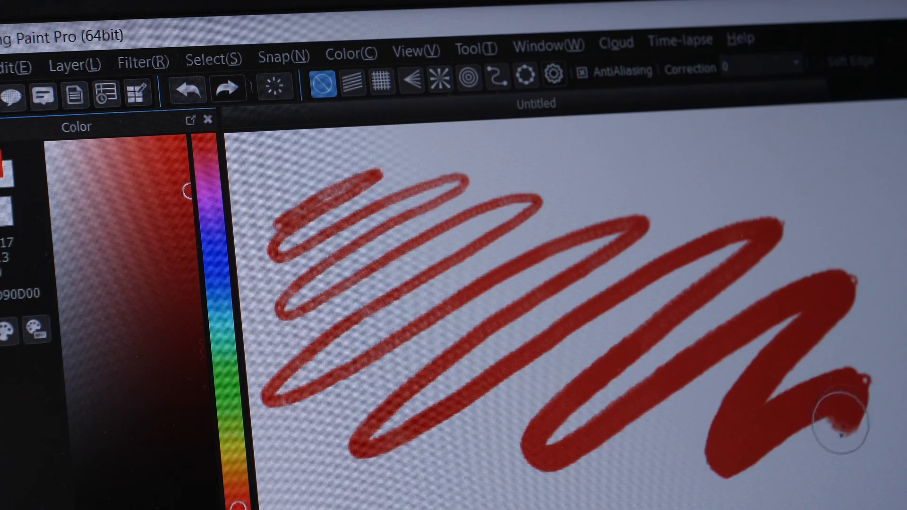
mouse_move(486, 136)
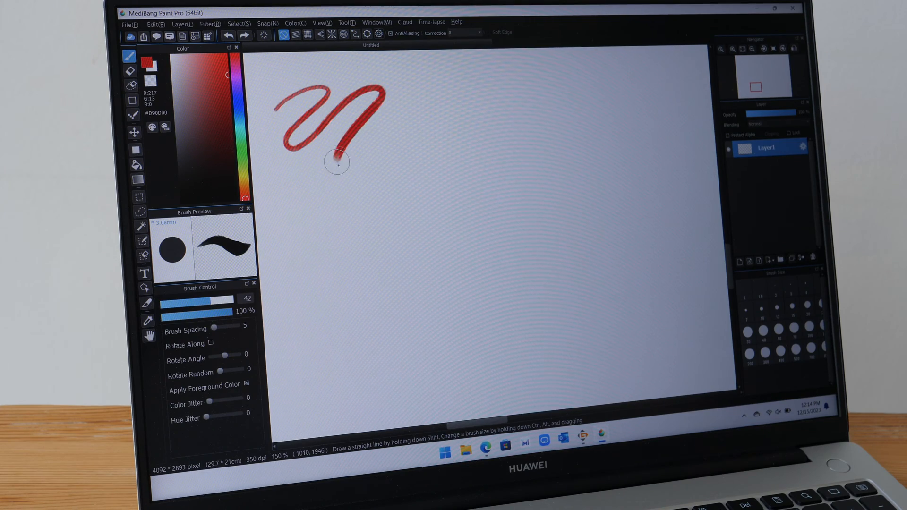
Step: Draw one long red line looping left and right from the top of the canvas to the bottom
left_click_drag(332, 162, 691, 119)
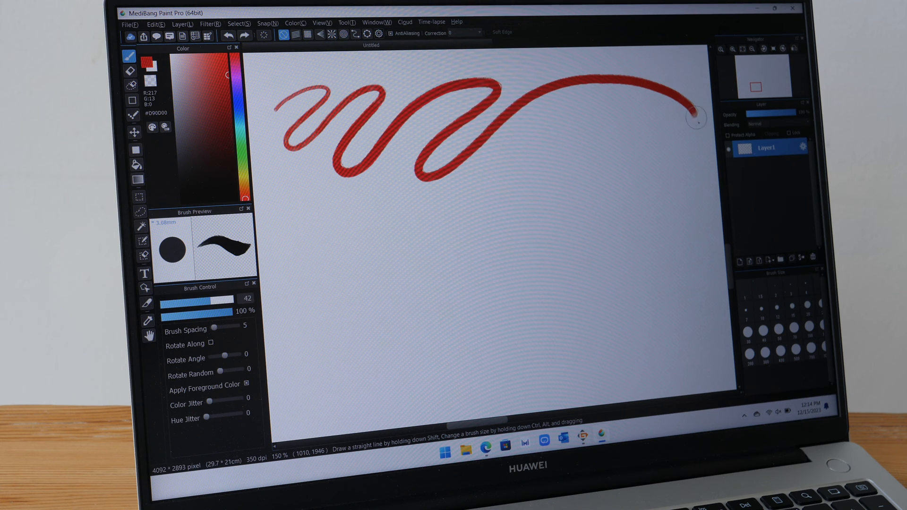
left_click_drag(692, 119, 291, 231)
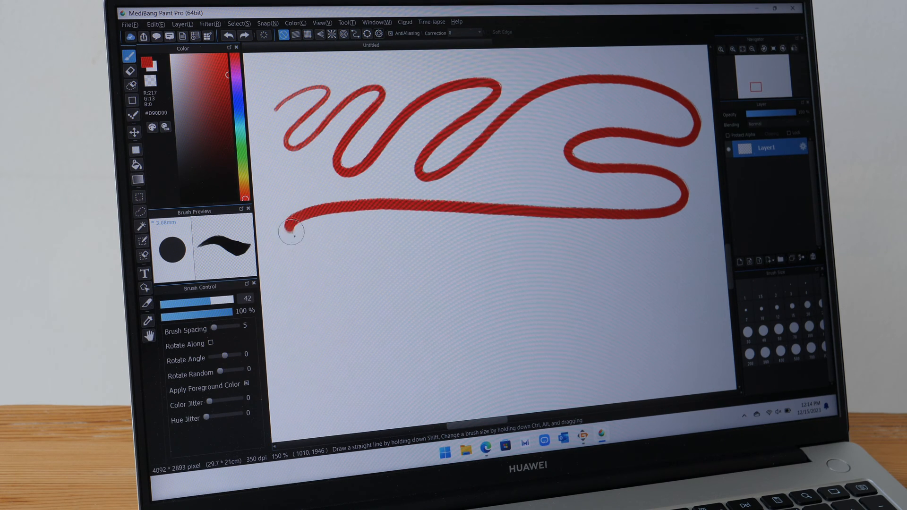
left_click_drag(290, 232, 312, 304)
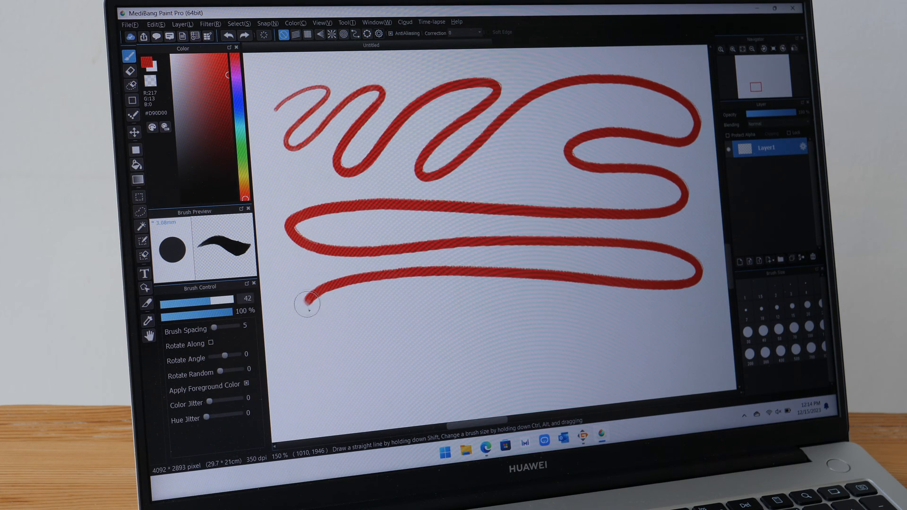
left_click_drag(306, 304, 359, 382)
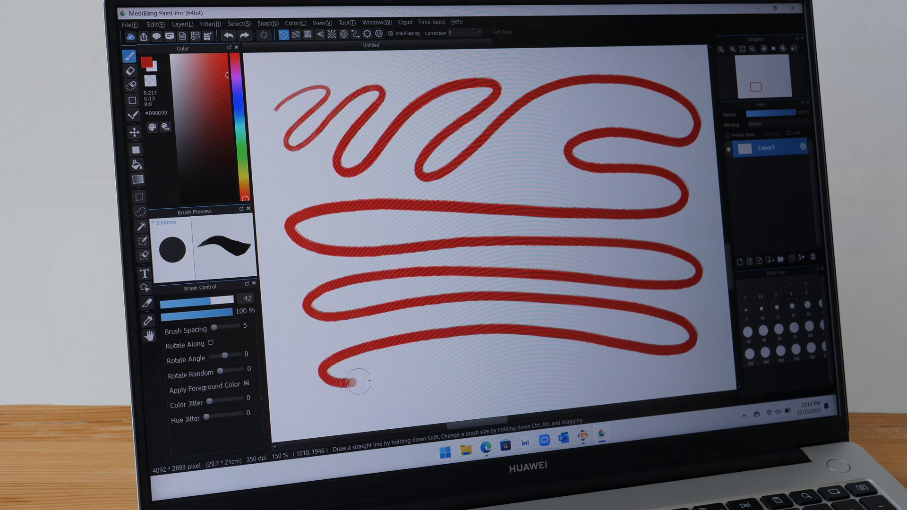
left_click_drag(347, 379, 711, 373)
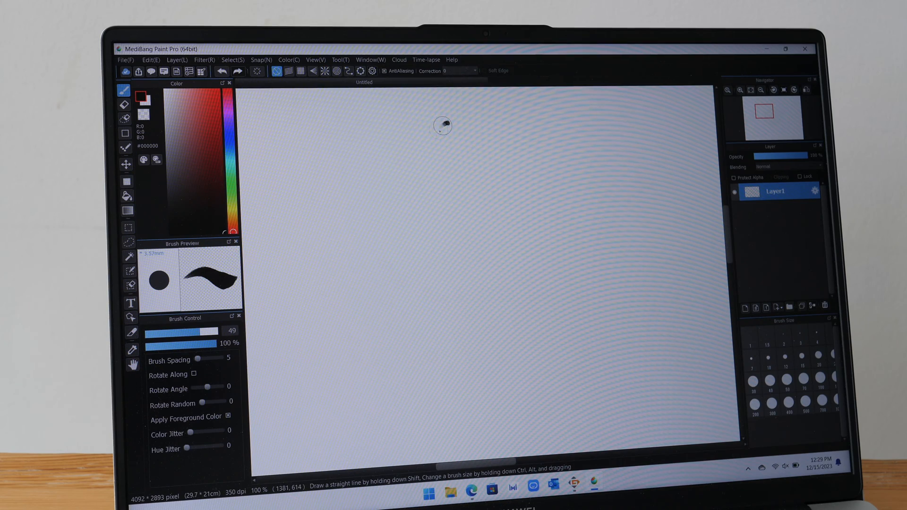
Step: Sketch the head in black: spiky hair, face outline to the chin, and eyes, nose and mouth
left_click_drag(452, 122, 458, 174)
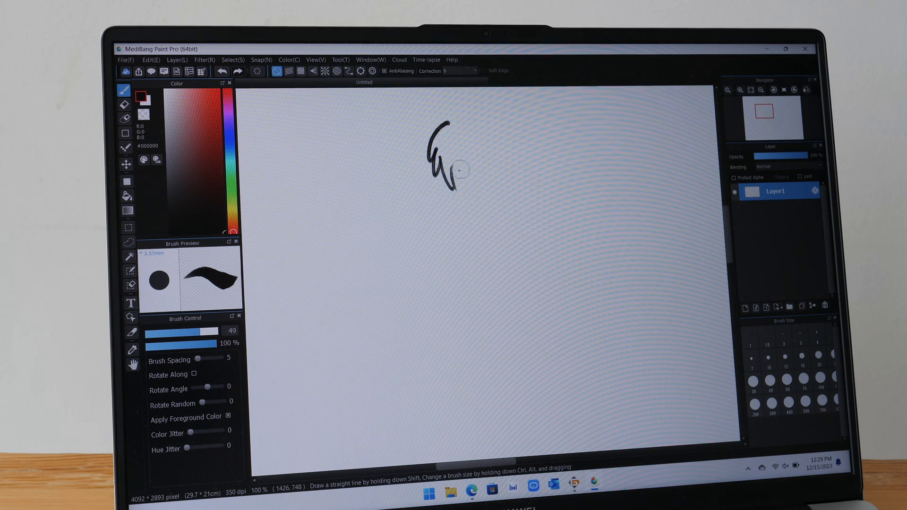
left_click_drag(445, 169, 506, 151)
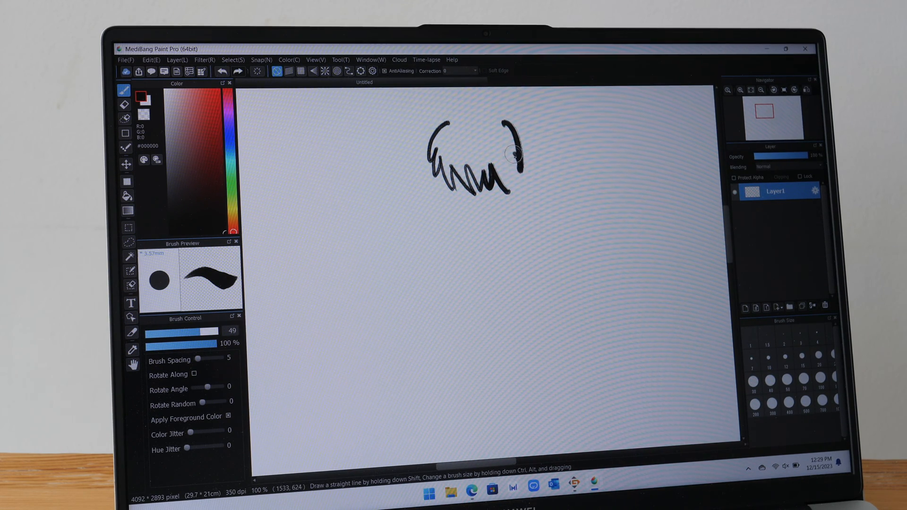
left_click_drag(509, 151, 488, 119)
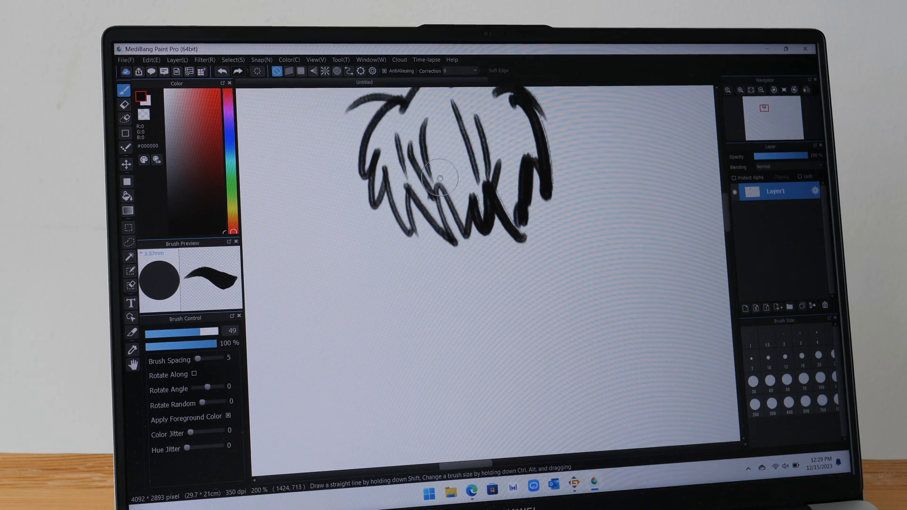
left_click_drag(439, 174, 384, 237)
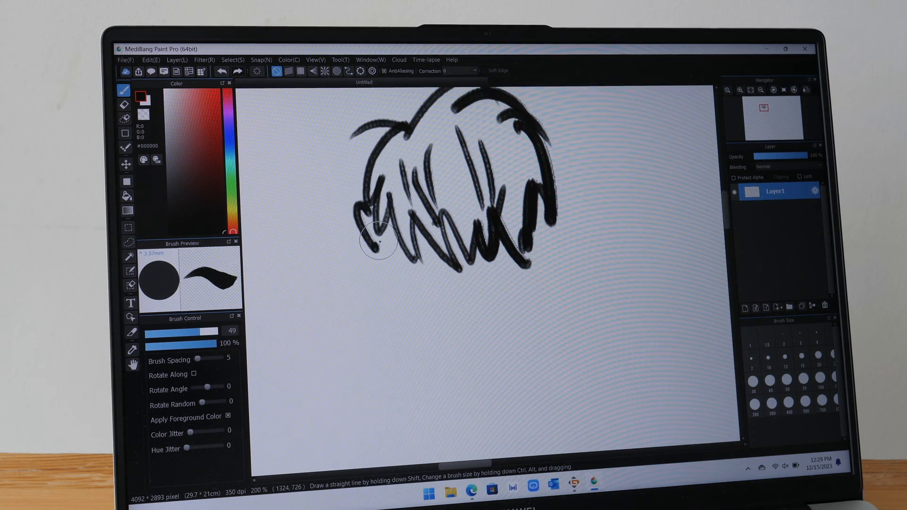
left_click_drag(393, 232, 460, 304)
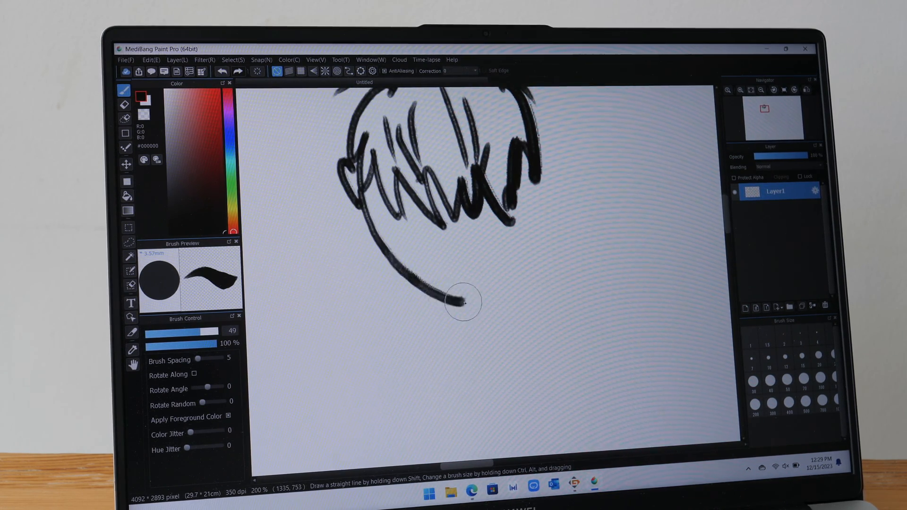
left_click_drag(459, 302, 494, 199)
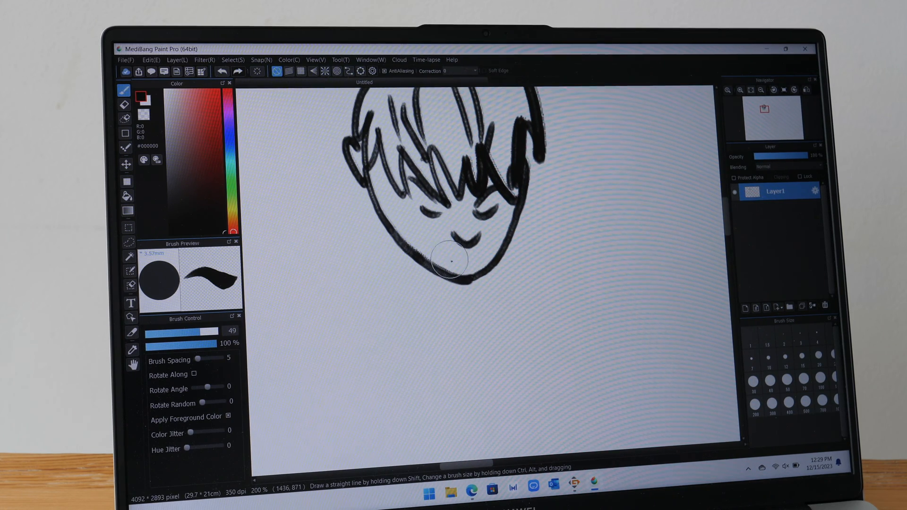
left_click_drag(458, 261, 469, 265)
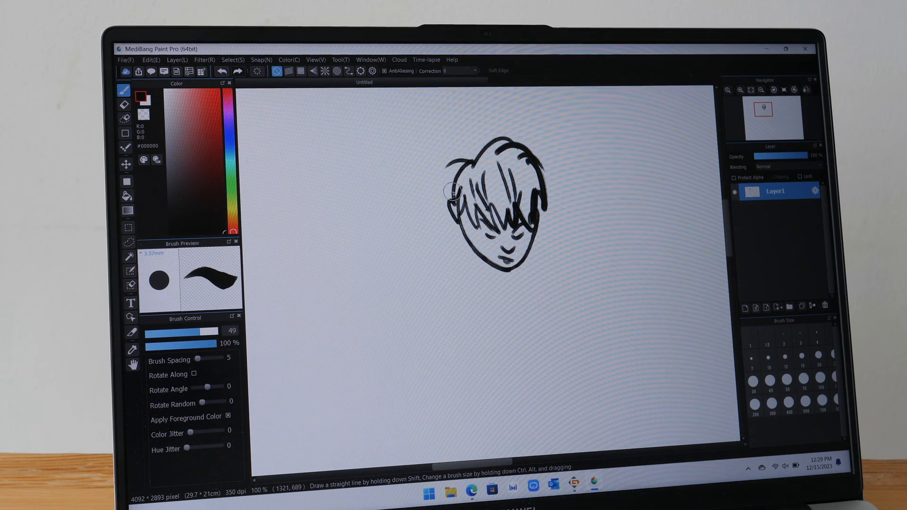
Step: Draw the shoulders and the outstretched left arm, plus the right shoulder line
left_click_drag(454, 194, 341, 199)
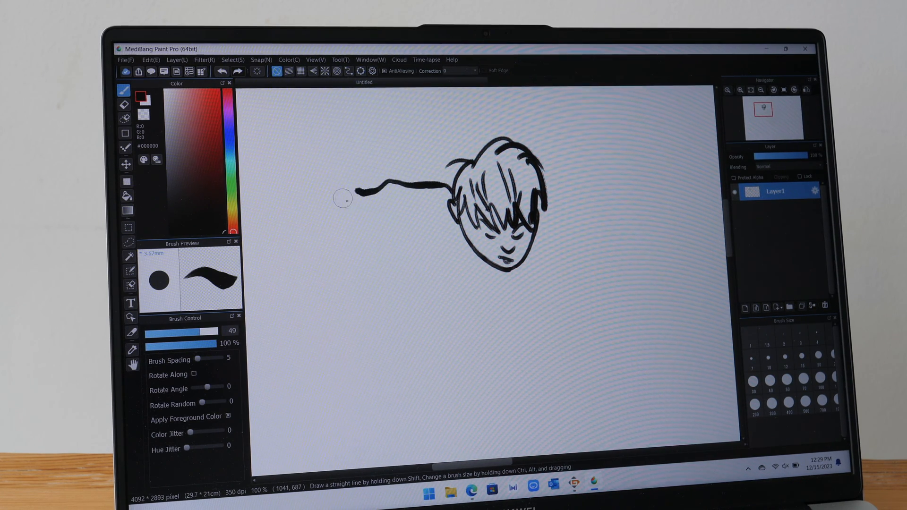
left_click_drag(359, 193, 317, 218)
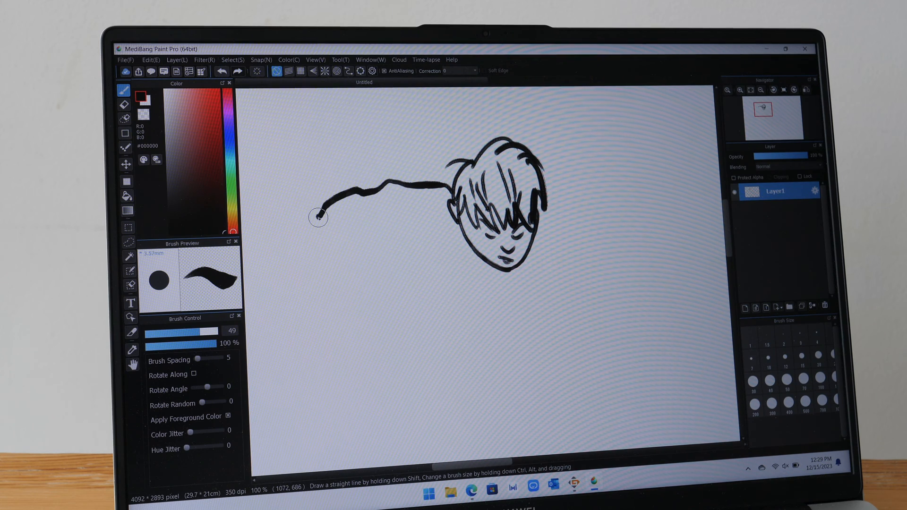
left_click_drag(317, 218, 303, 277)
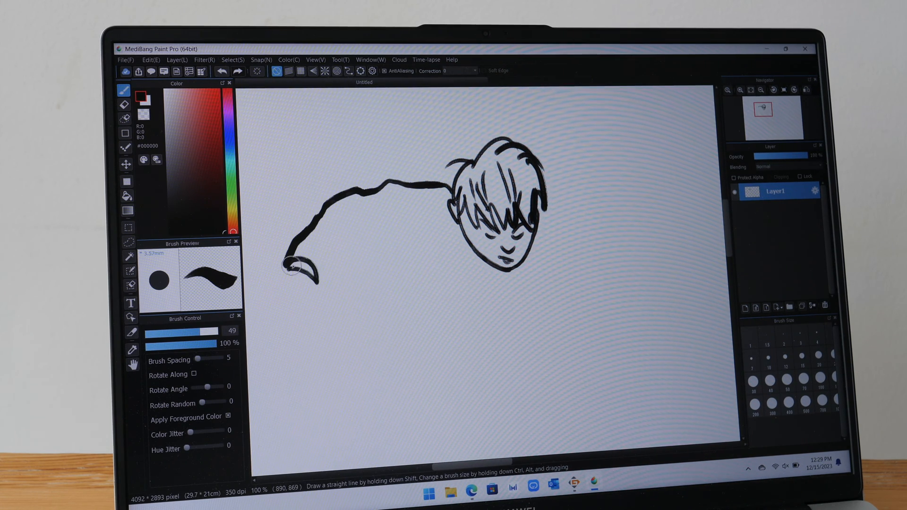
left_click_drag(306, 263, 359, 246)
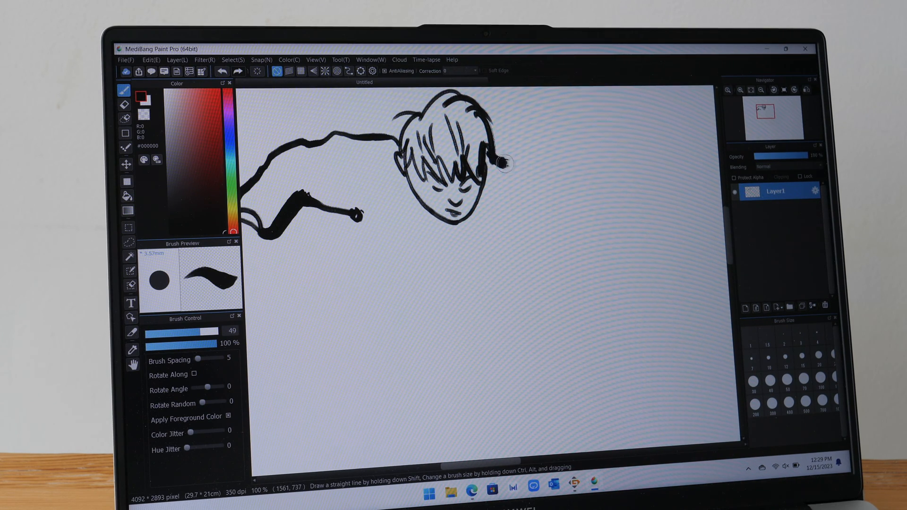
left_click_drag(495, 156, 584, 259)
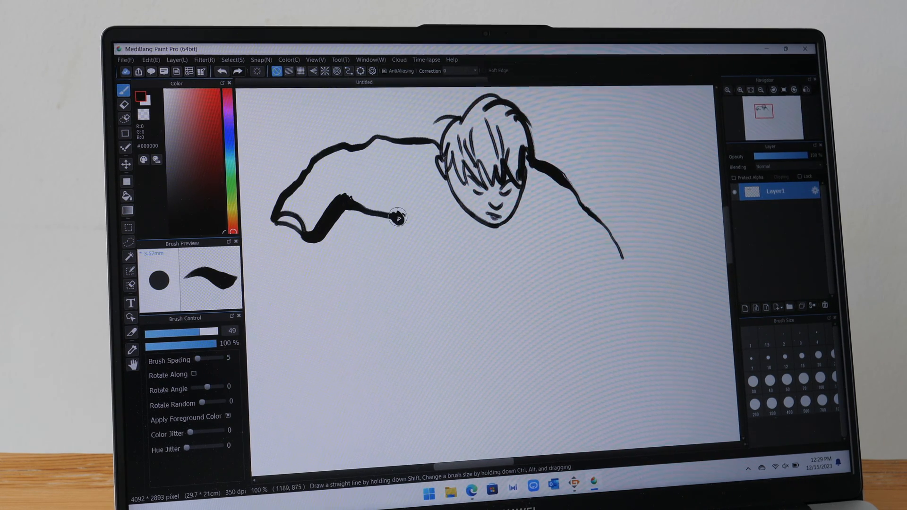
Step: Outline the torso with a chest line and the bent right forearm
left_click_drag(396, 218, 454, 332)
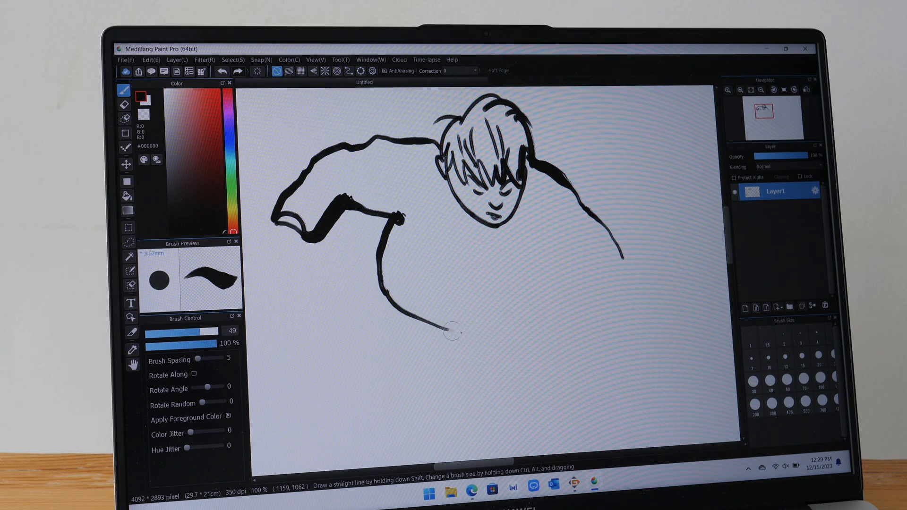
left_click_drag(452, 332, 488, 327)
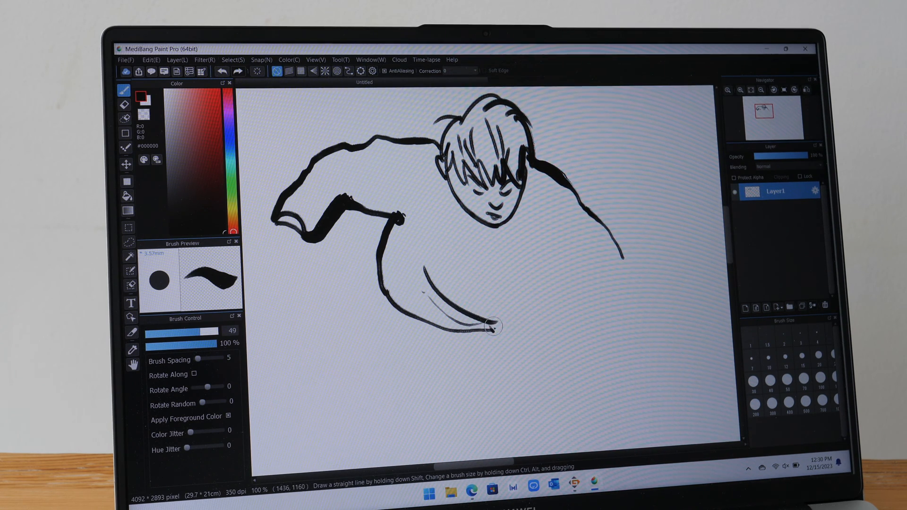
left_click_drag(494, 330, 504, 286)
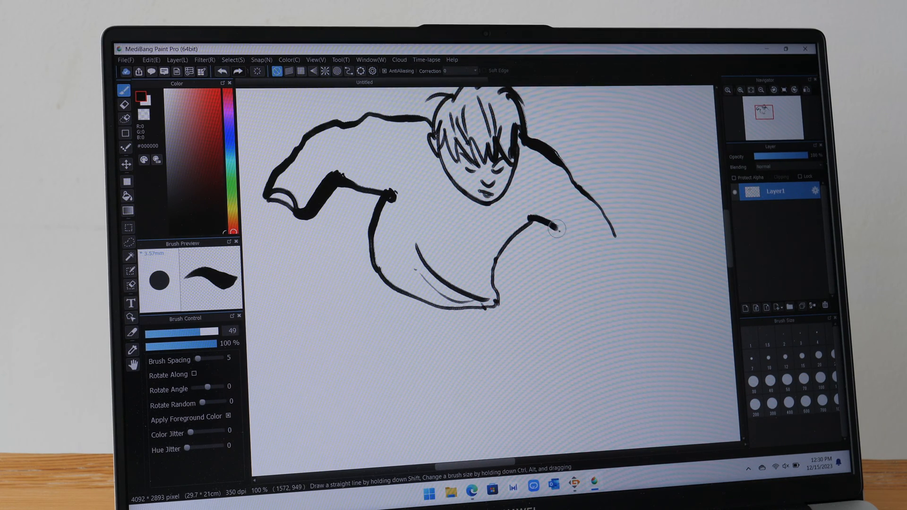
left_click_drag(555, 228, 633, 292)
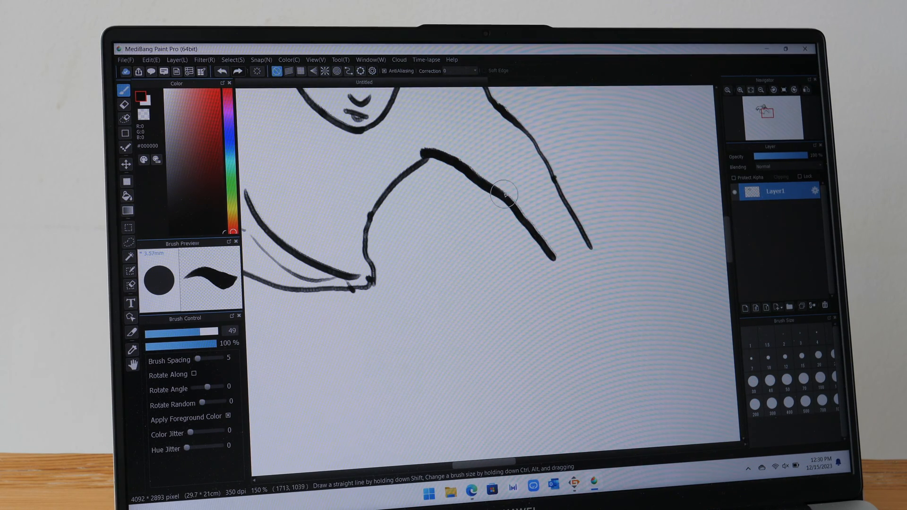
Step: Sketch the bent forearm's upper edge, the wrist cuff, and the hand with its fingers using the pen brush
left_click_drag(503, 193, 596, 256)
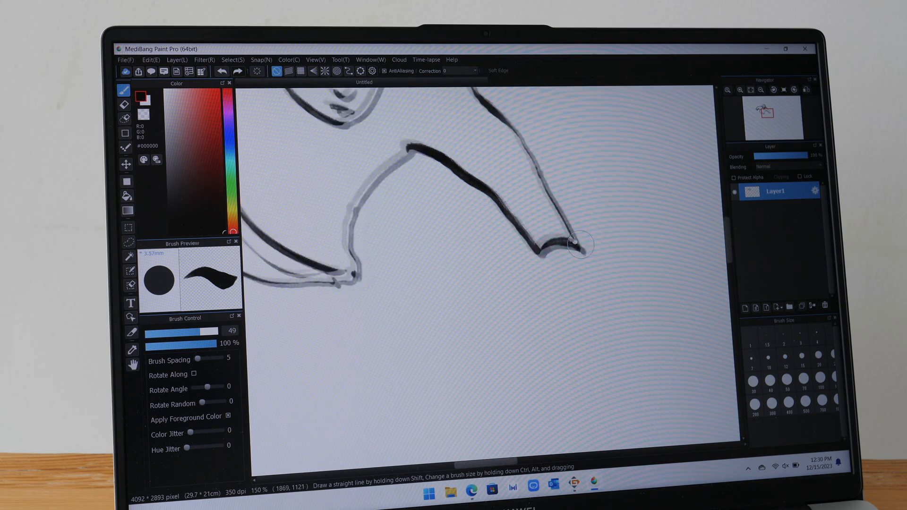
left_click_drag(578, 244, 540, 260)
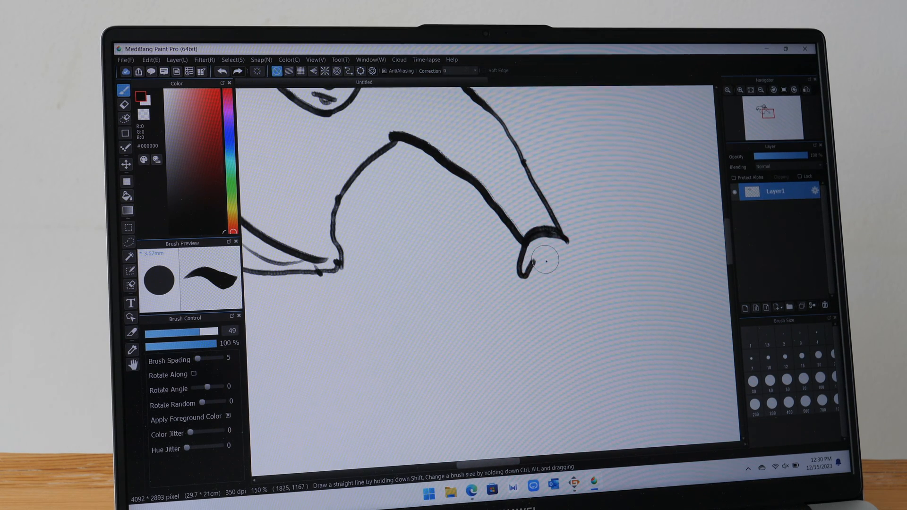
left_click_drag(540, 260, 524, 281)
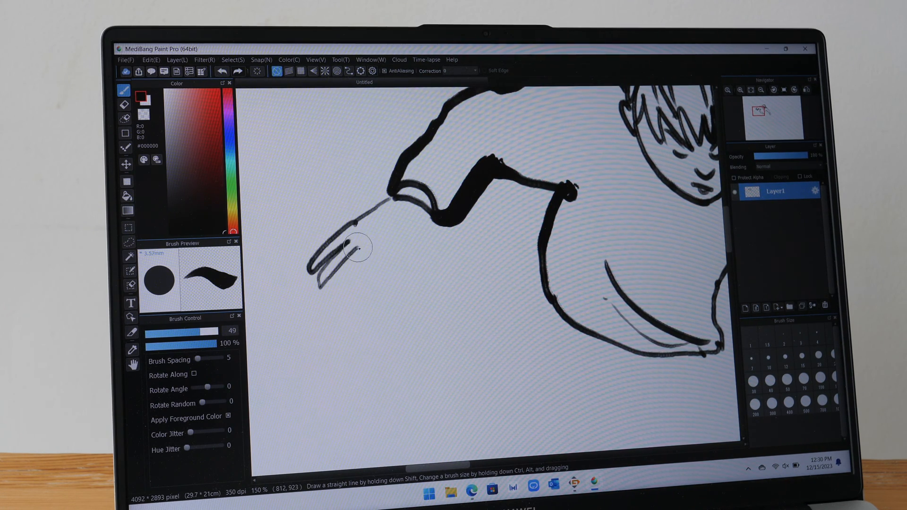
left_click_drag(346, 249, 393, 249)
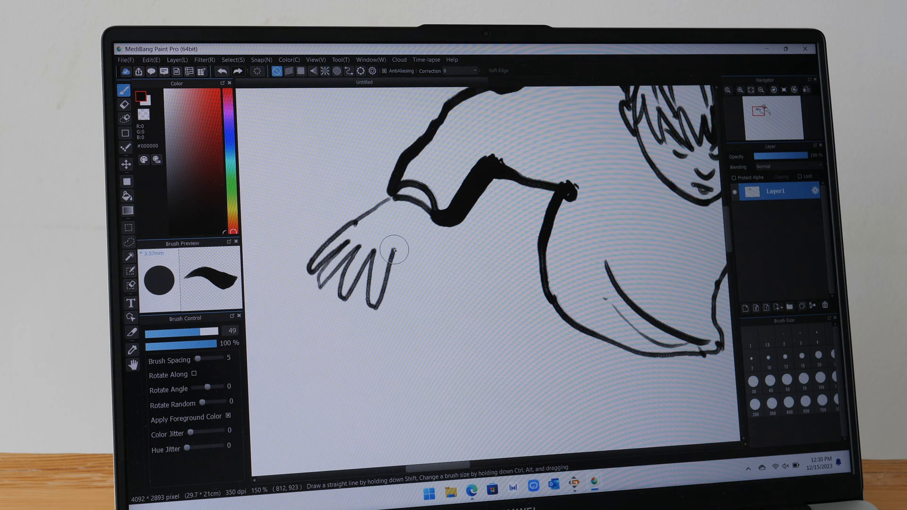
left_click_drag(393, 248, 428, 208)
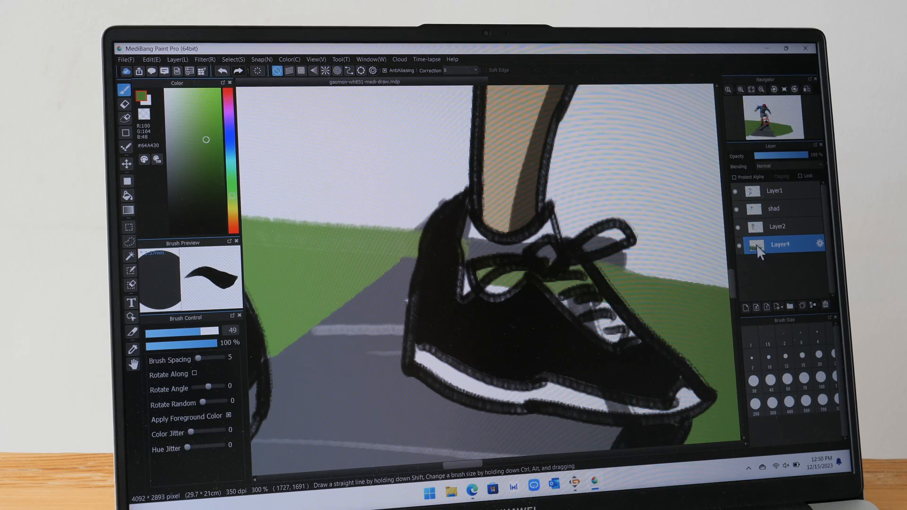
Step: Erase a small area around the sneaker's laces on Layer4 with the Eraser tool
left_click(124, 105)
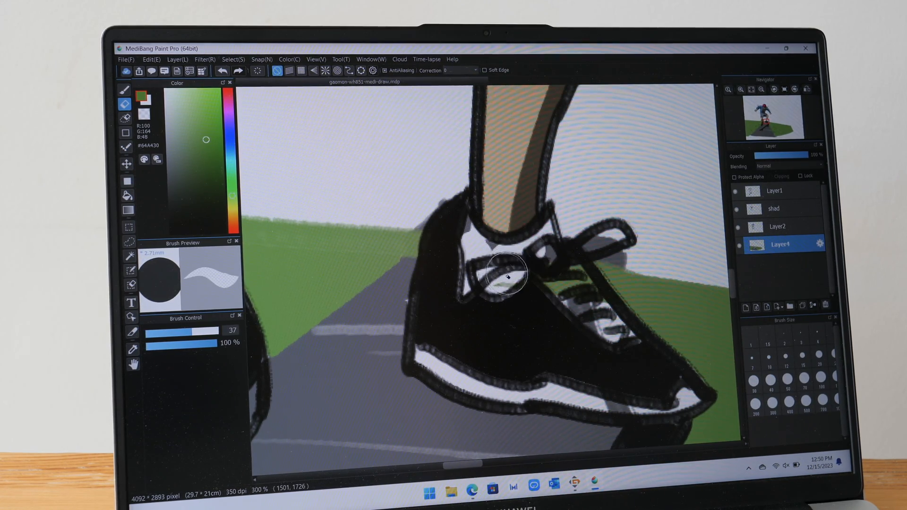
left_click_drag(509, 278, 604, 320)
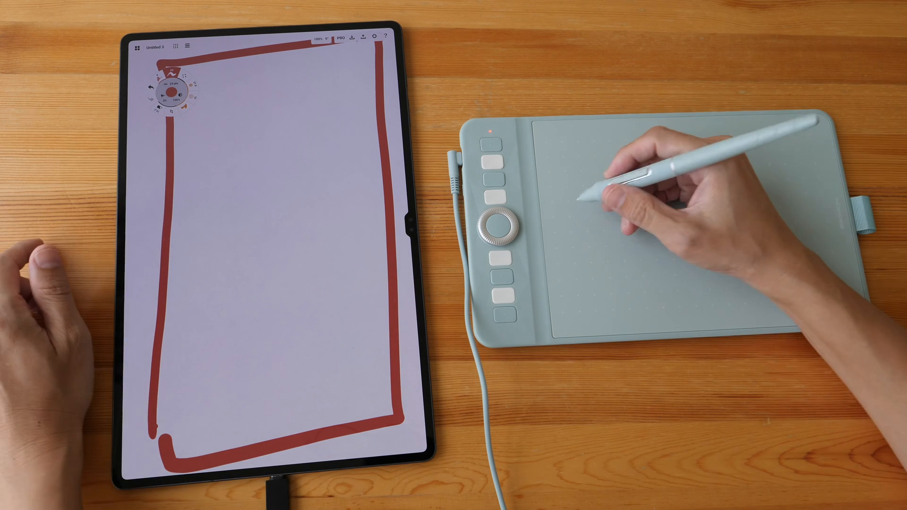
Step: Draw a row of thin diagonal red strokes, then a row of thick heavy-pressure red strokes below them
left_click_drag(190, 150, 240, 104)
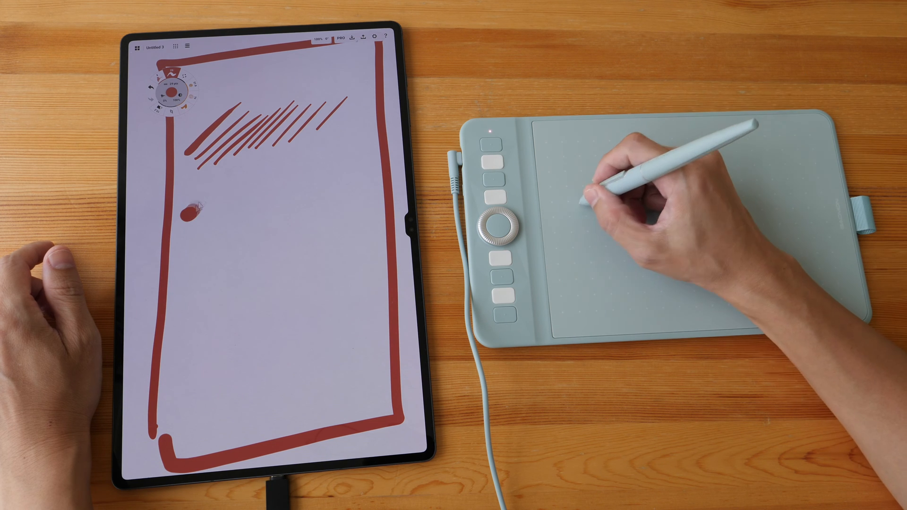
left_click_drag(214, 179, 313, 197)
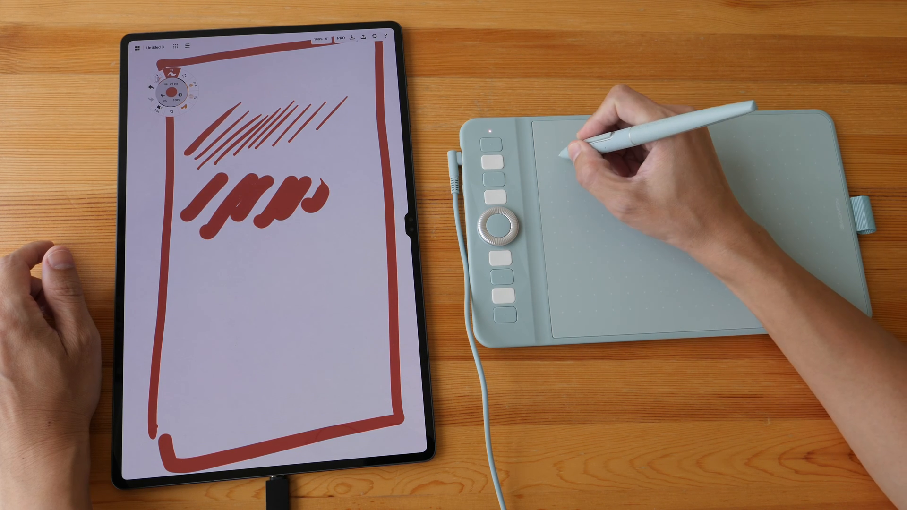